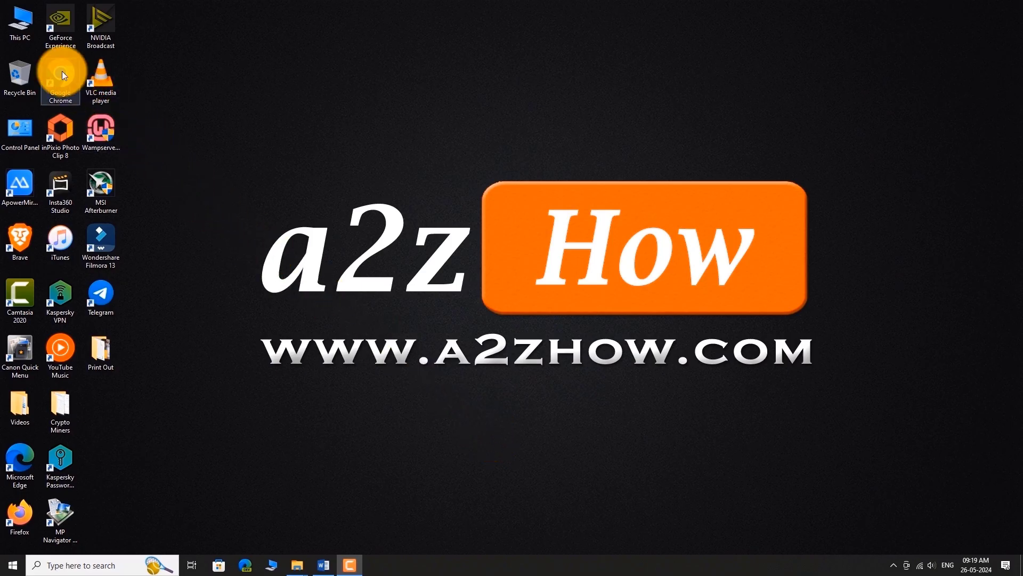
Launch Chrome, go to hdfcbank.com and show the site's LOGIN options
{"action": "double_click", "coordinate": [59, 74]}
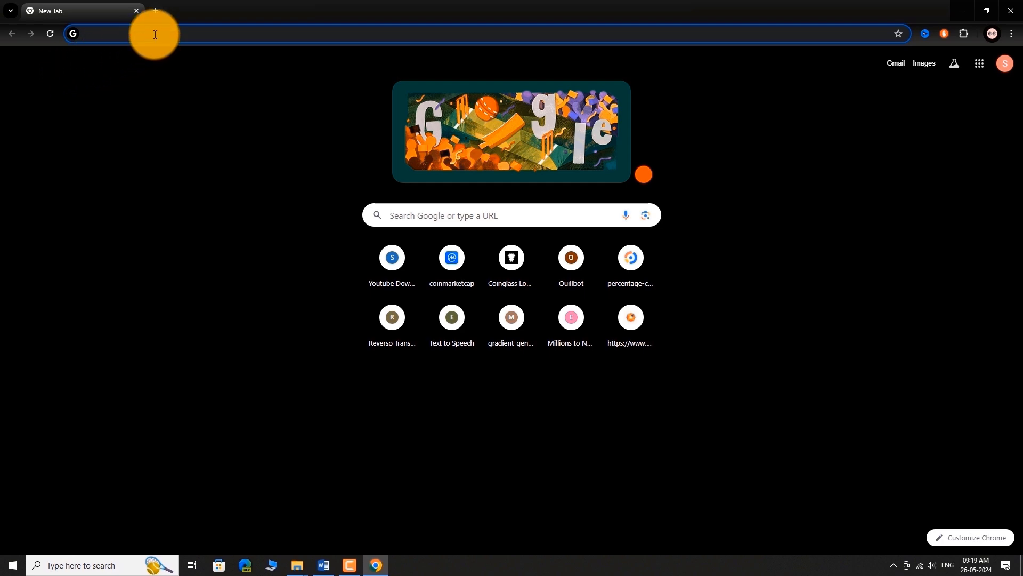
{"action": "type", "text": "hdfcbank.com"}
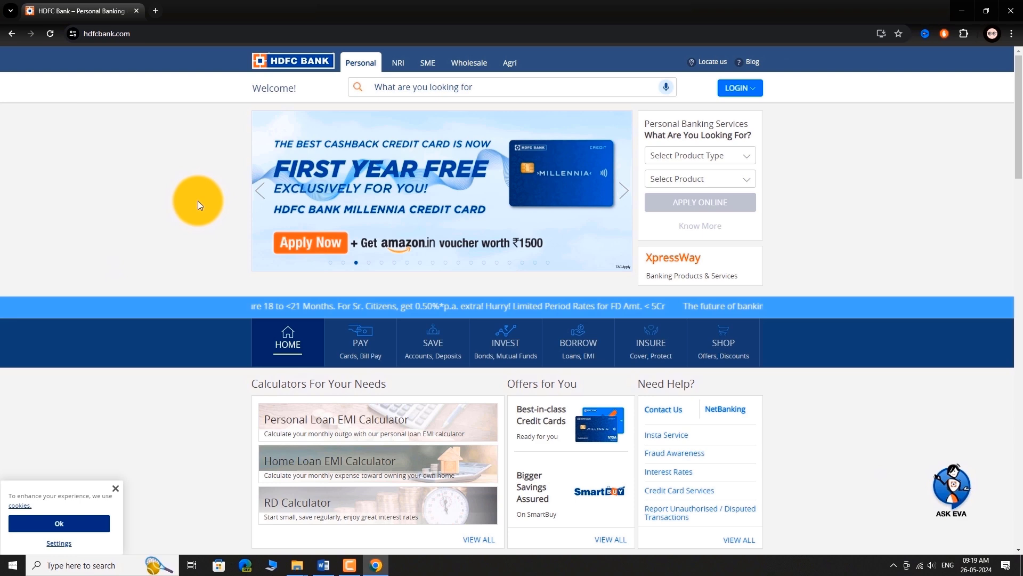
{"action": "left_click", "coordinate": [739, 88]}
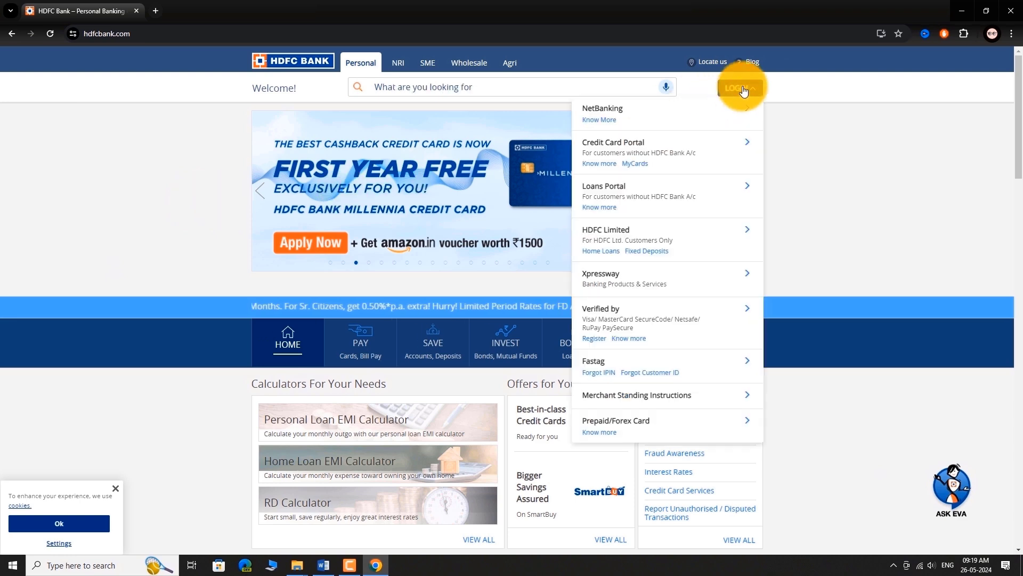
{"action": "mouse_move", "coordinate": [585, 116]}
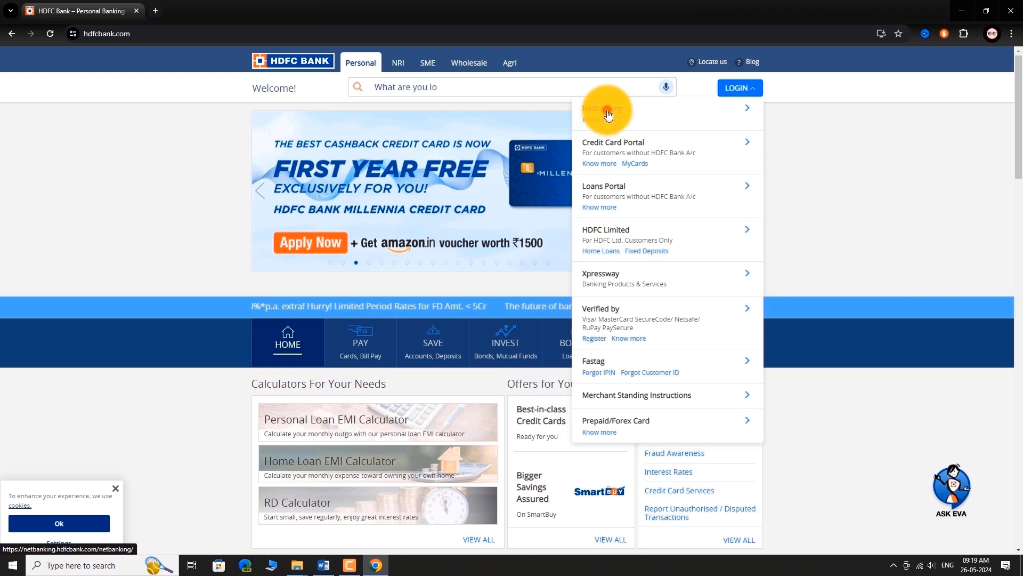
Sign in to NetBanking with the Customer ID and password to reach the dashboard
{"action": "left_click", "coordinate": [601, 108]}
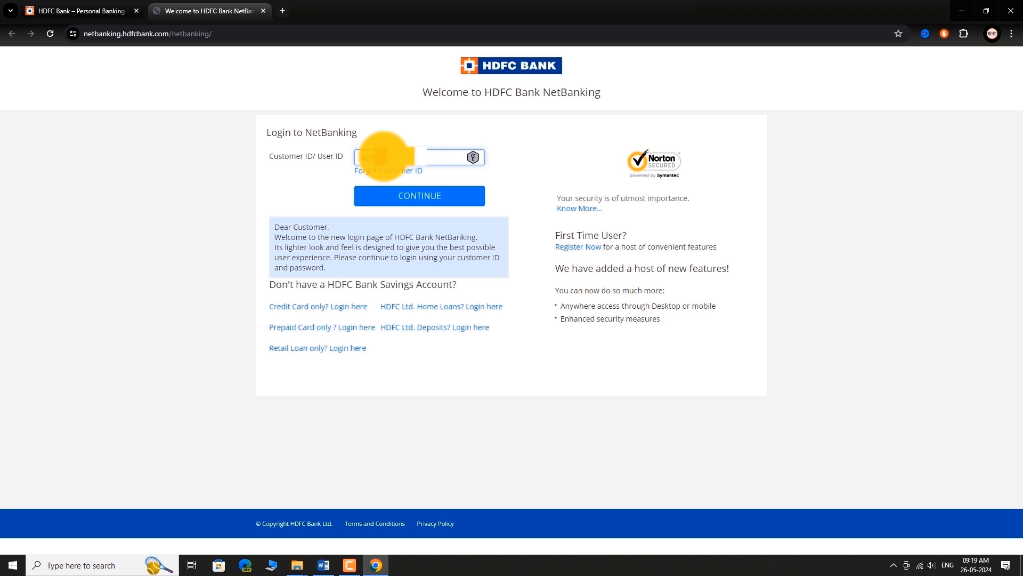
{"action": "left_click", "coordinate": [418, 196]}
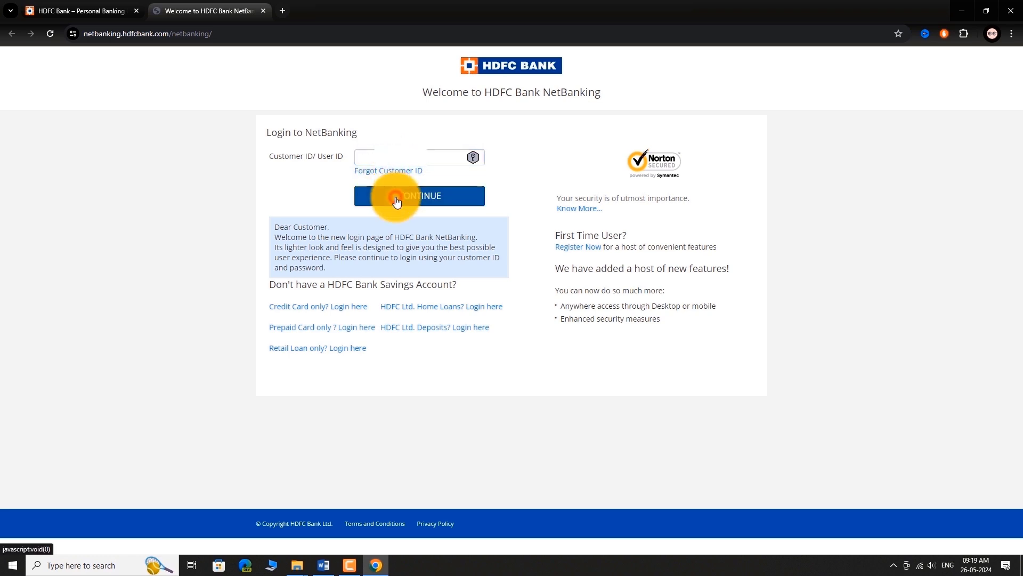
{"action": "left_click", "coordinate": [419, 196]}
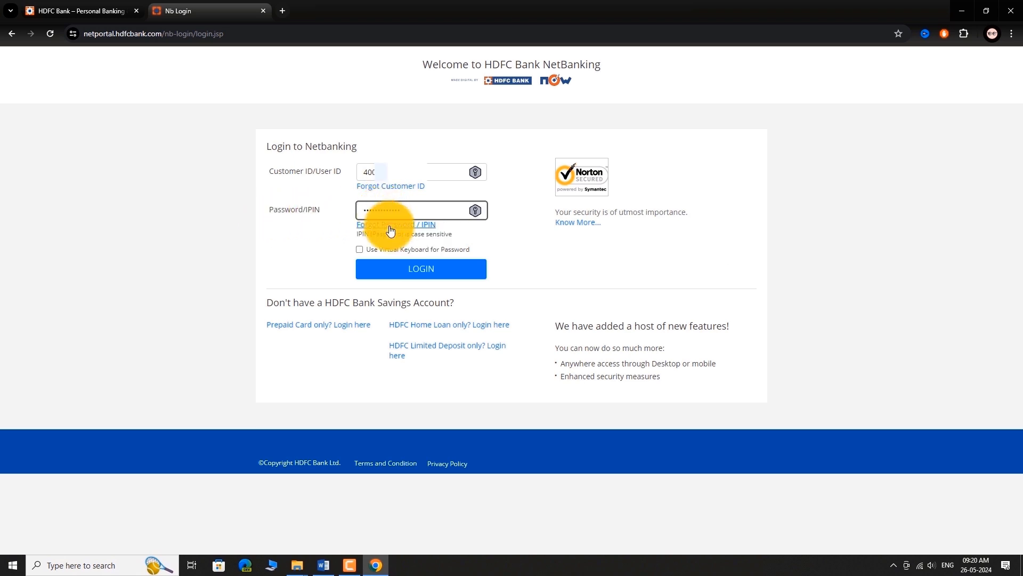
{"action": "left_click", "coordinate": [420, 268]}
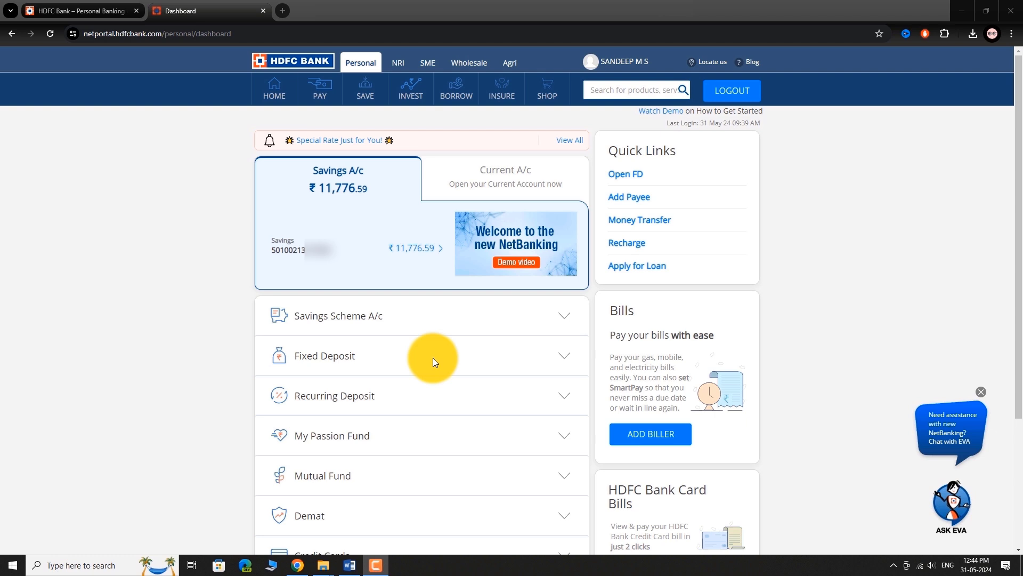
Go to Debit Cards under PAY and view the RuPay Platinum Debit Card summary
{"action": "left_click", "coordinate": [318, 88]}
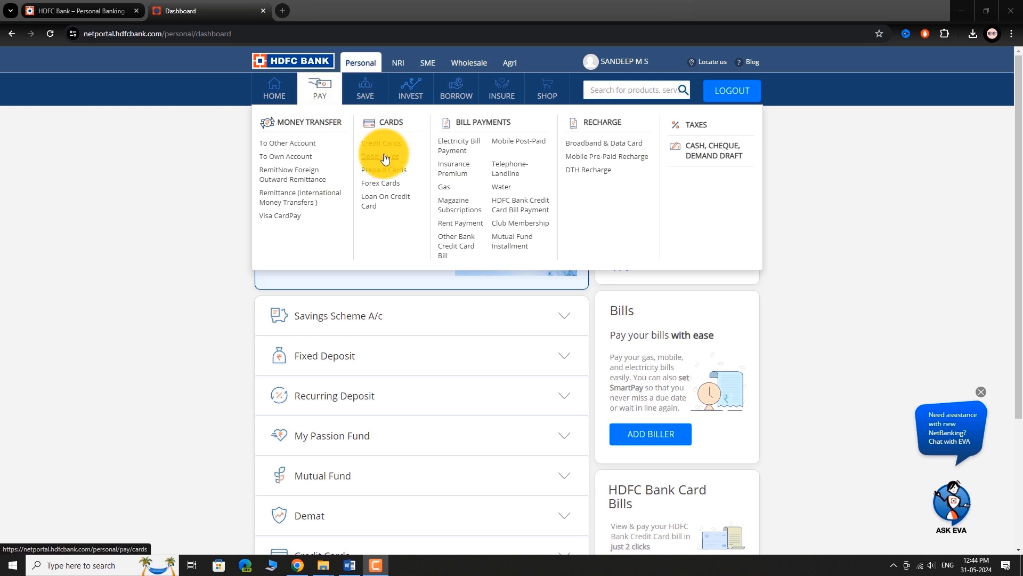
{"action": "left_click", "coordinate": [383, 156]}
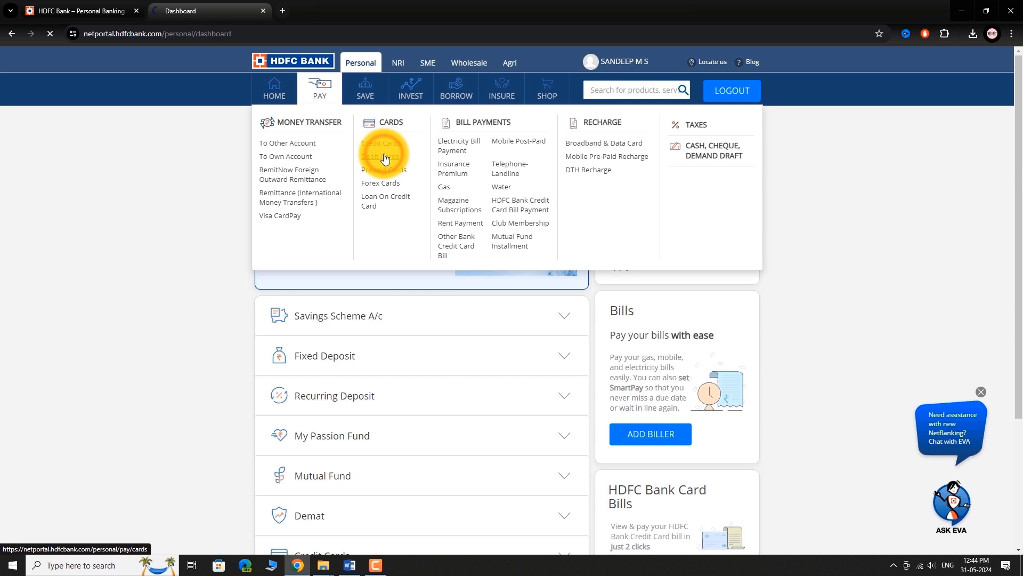
{"action": "left_click", "coordinate": [384, 156]}
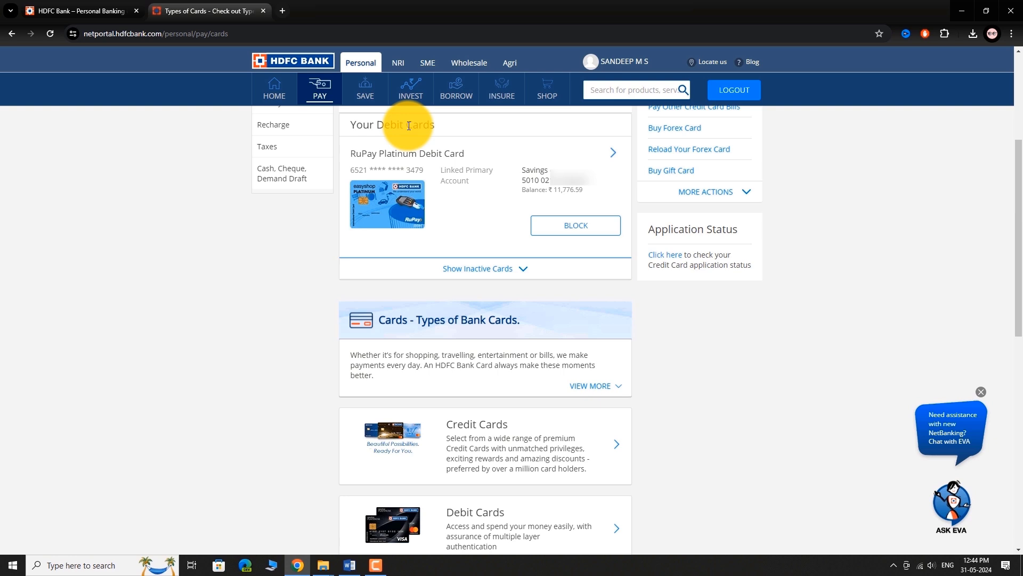
{"action": "mouse_move", "coordinate": [580, 166]}
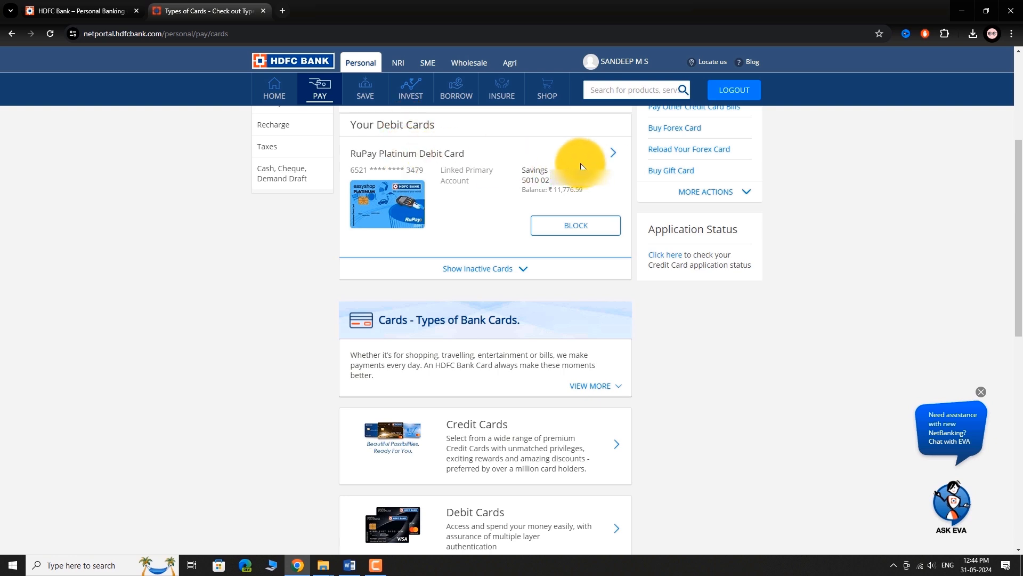
{"action": "left_click", "coordinate": [612, 152]}
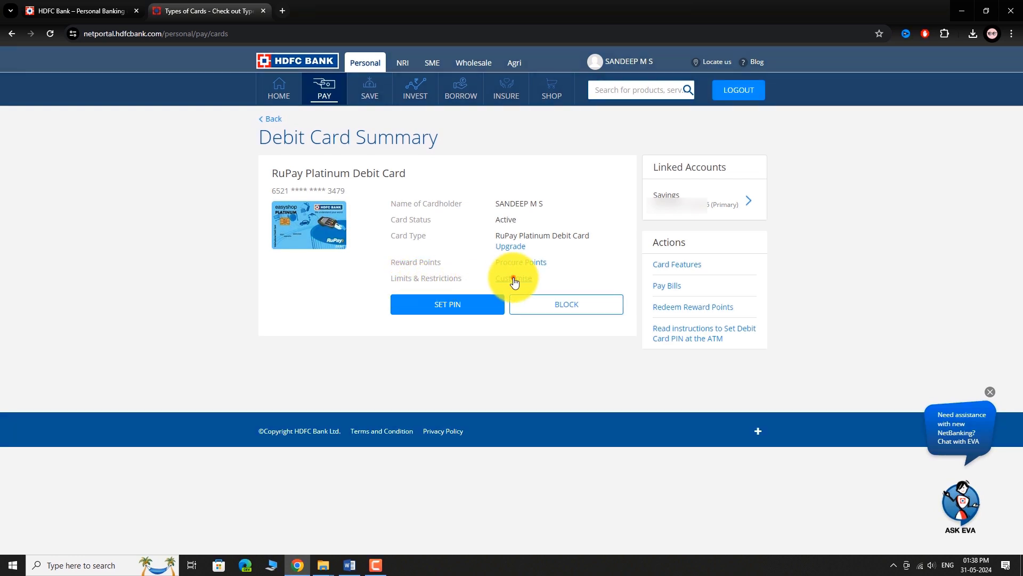
Customise Limits & Restrictions and move down to the Contactless limits row
{"action": "left_click", "coordinate": [514, 277]}
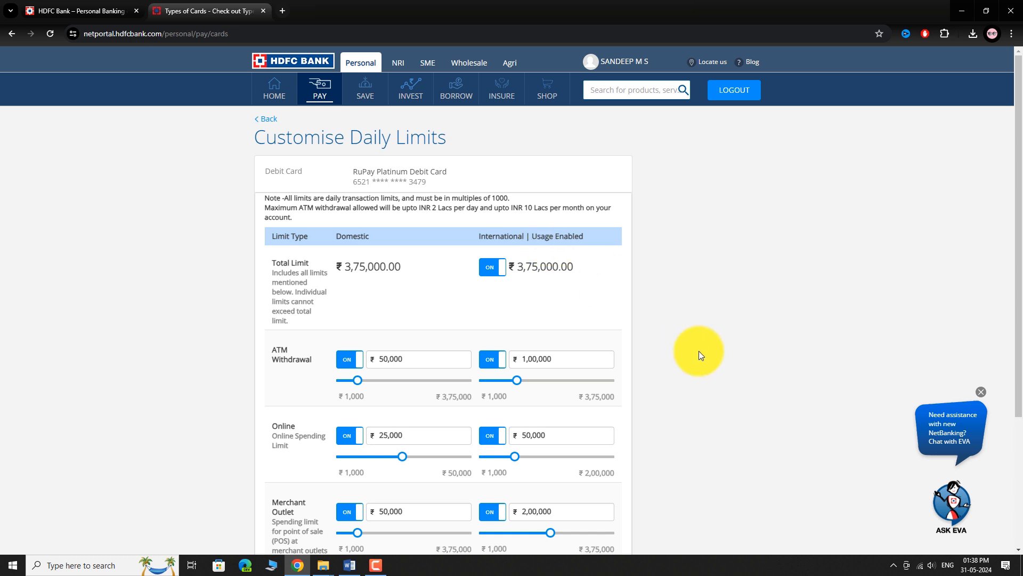
{"action": "scroll", "scroll_direction": "down", "scroll_amount": 3}
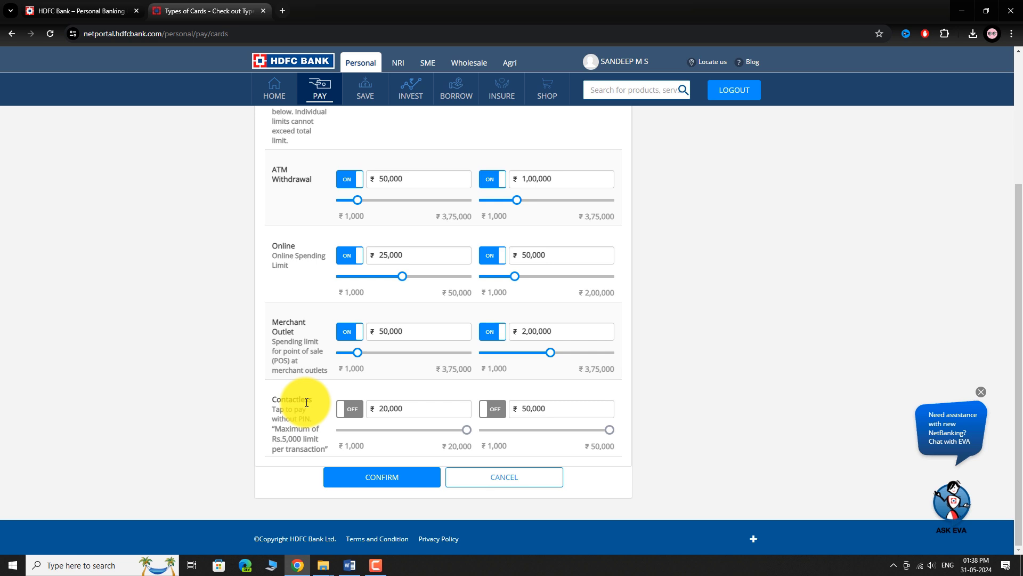
Enable Contactless with ₹10,000 domestic and ₹25,000 international limits and confirm
{"action": "left_click", "coordinate": [350, 408]}
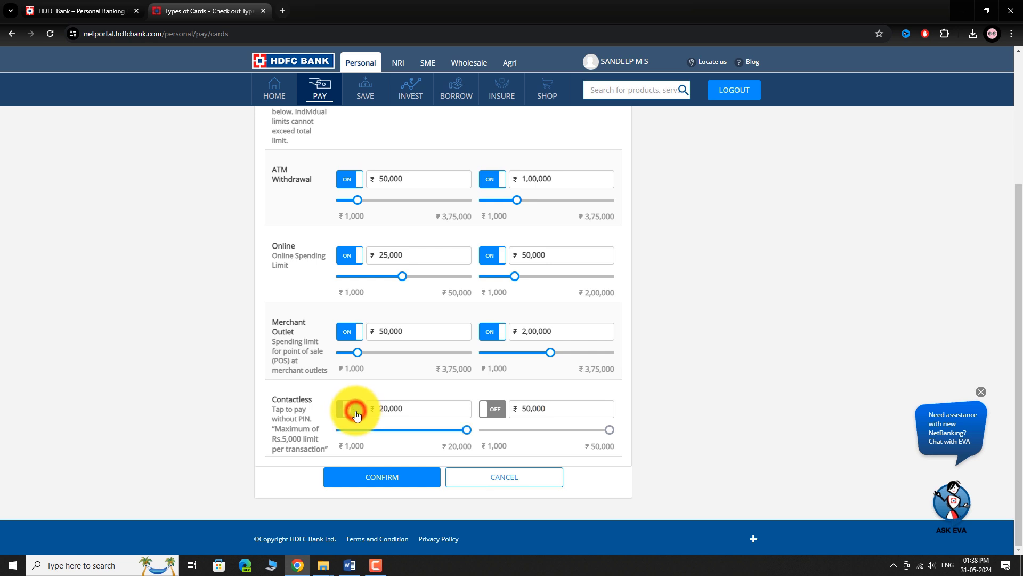
{"action": "left_click", "coordinate": [348, 408]}
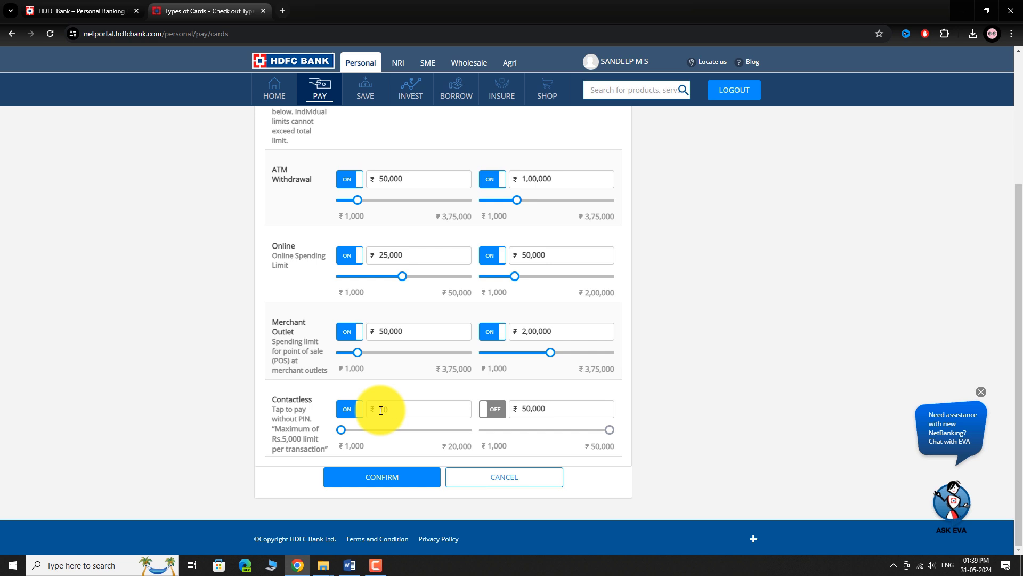
{"action": "left_click_drag", "start_coordinate": [341, 430], "coordinate": [402, 430]}
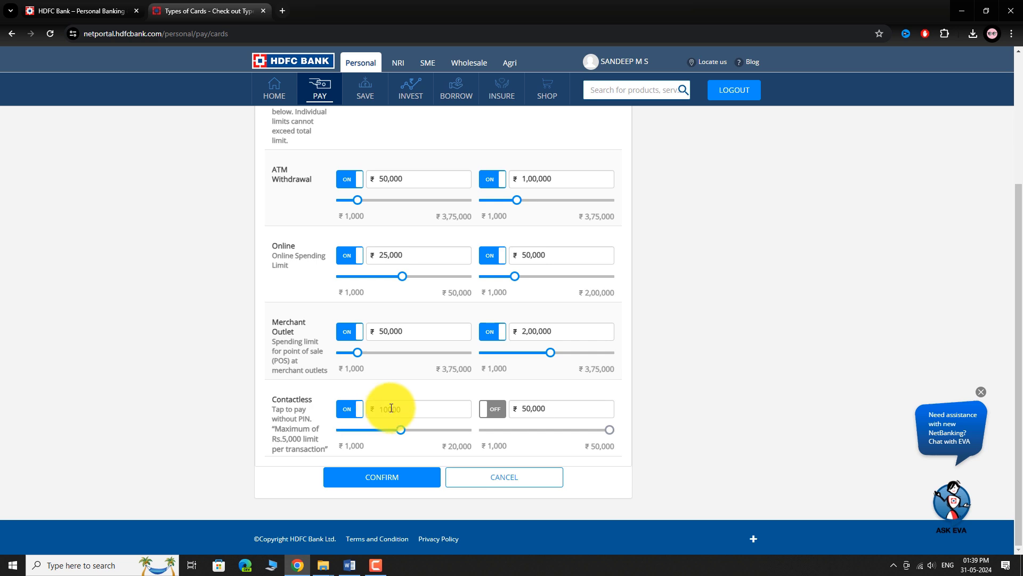
{"action": "left_click", "coordinate": [493, 409]}
{"action": "type", "text": "25000"}
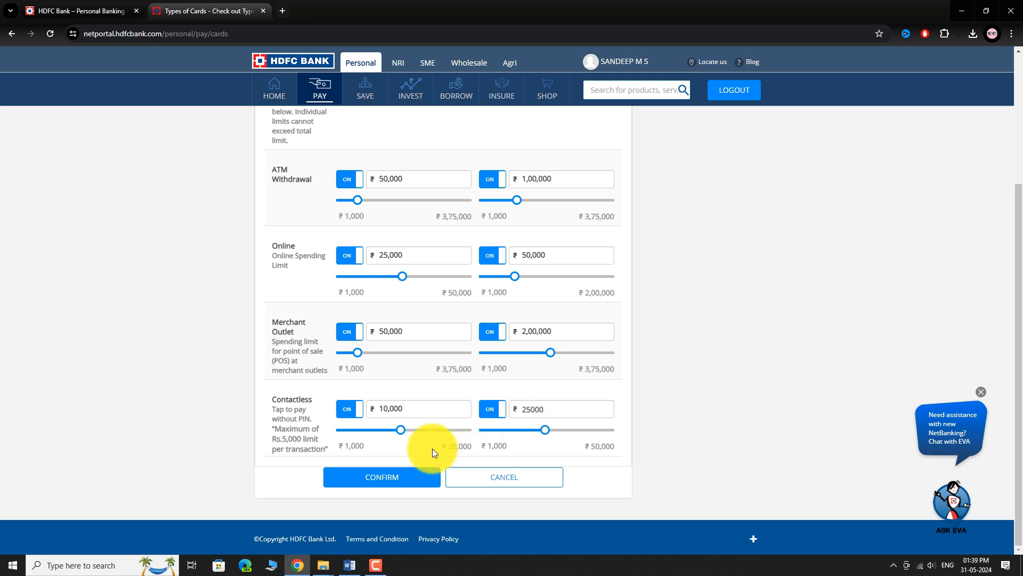
{"action": "left_click", "coordinate": [381, 476]}
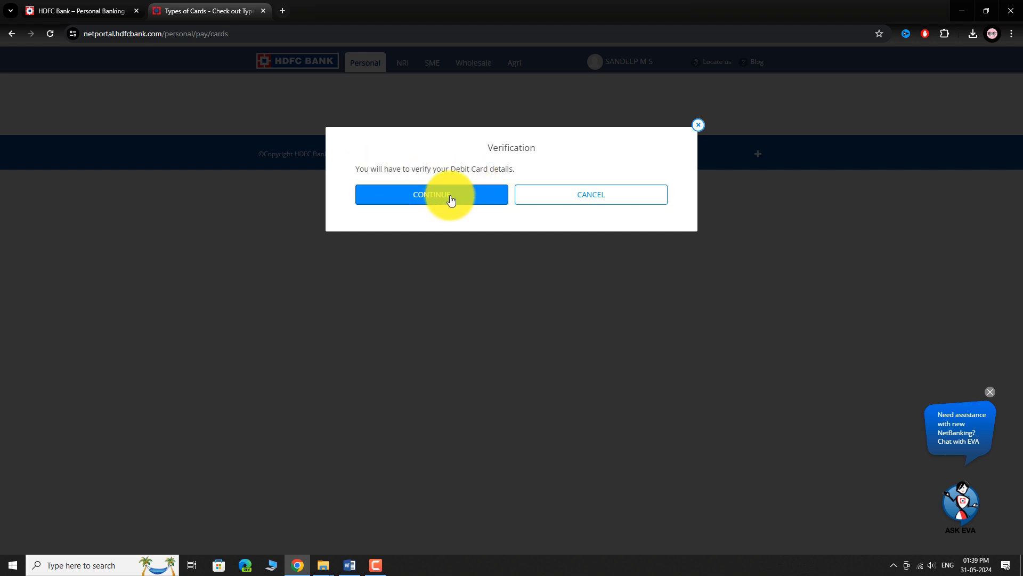
Verify the card with expiry 09/2027 and ATM PIN so the new limits are saved
{"action": "left_click", "coordinate": [431, 194]}
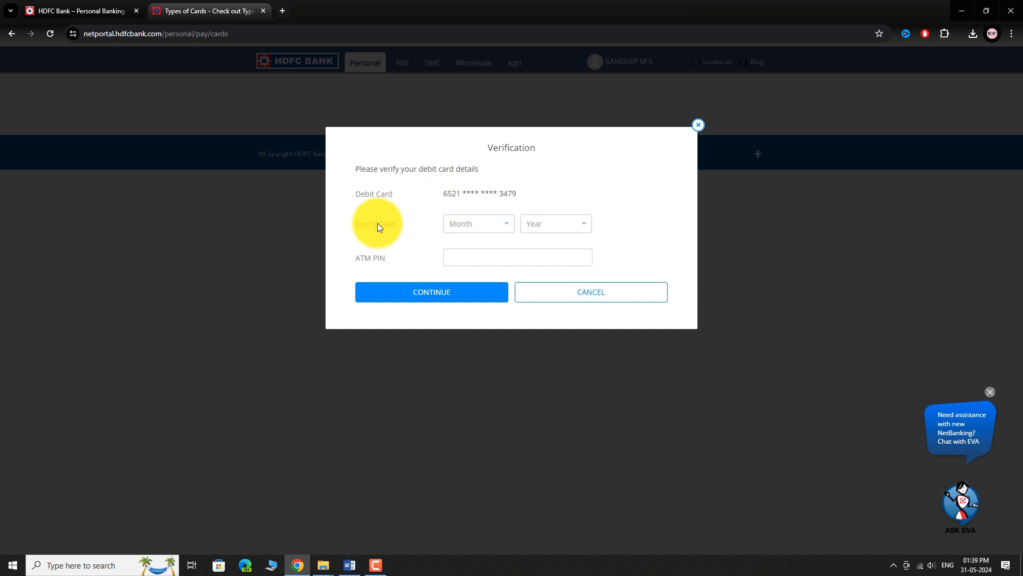
{"action": "left_click", "coordinate": [478, 223]}
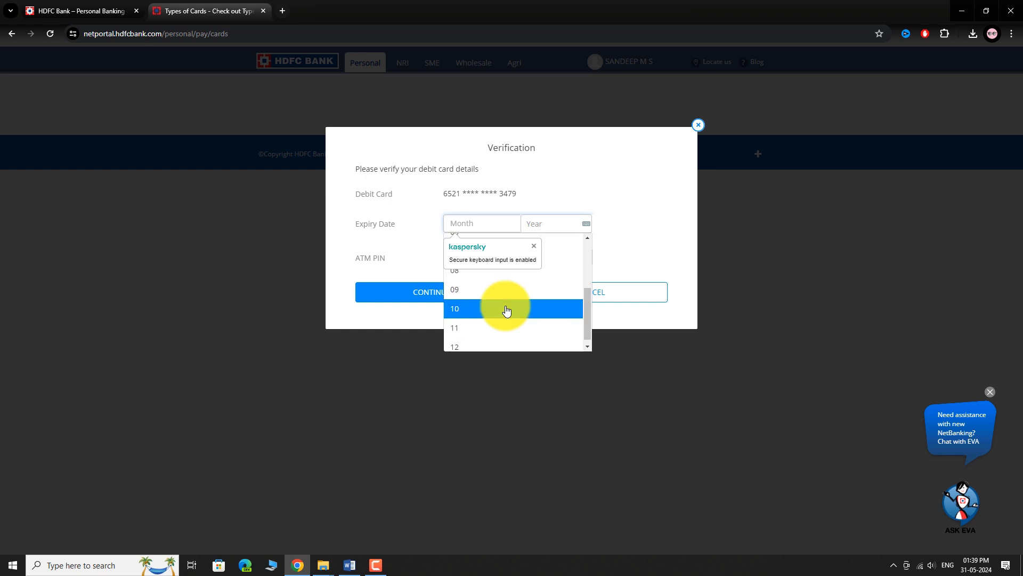
{"action": "left_click", "coordinate": [455, 289]}
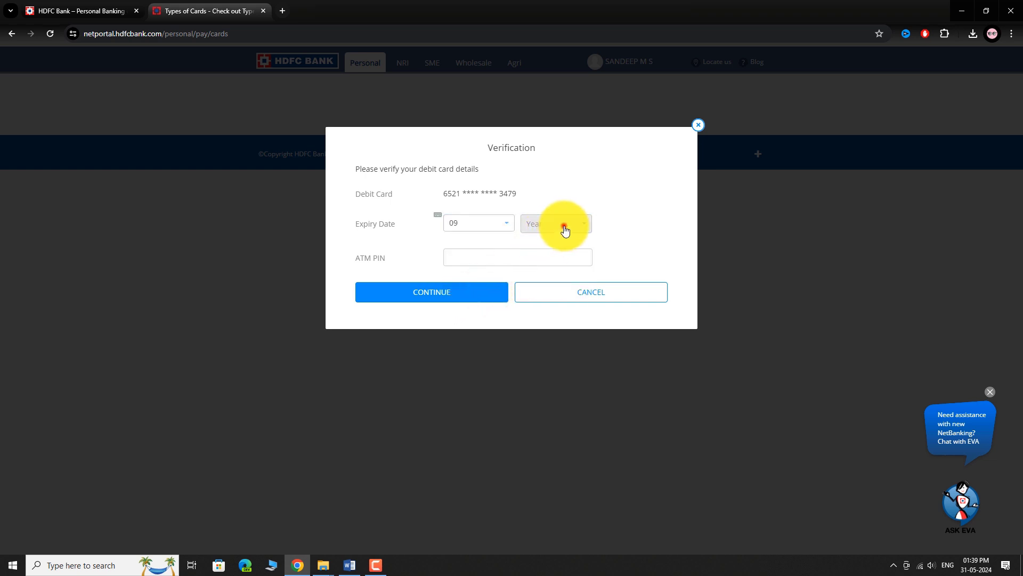
{"action": "left_click", "coordinate": [555, 223]}
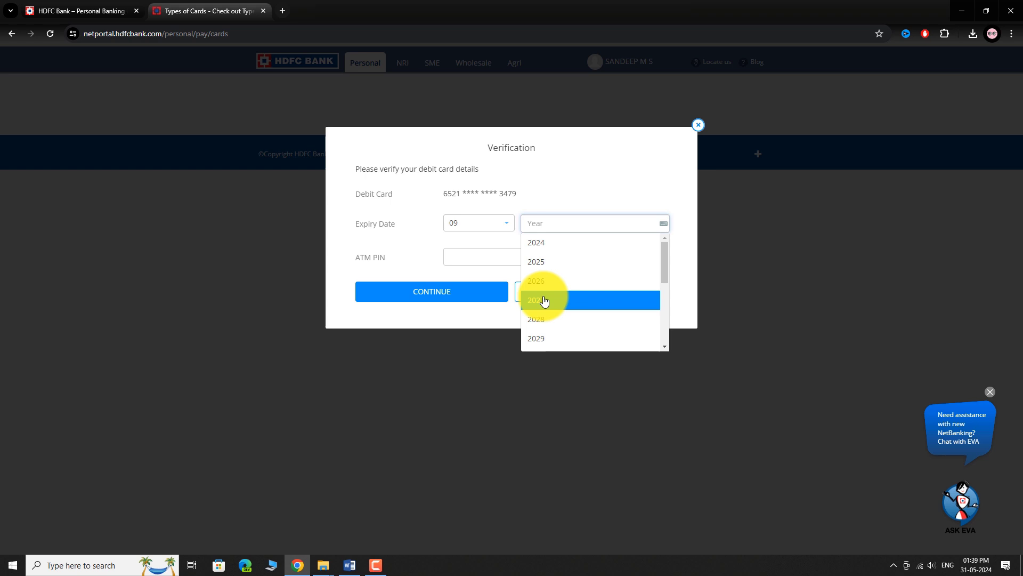
{"action": "left_click", "coordinate": [536, 300]}
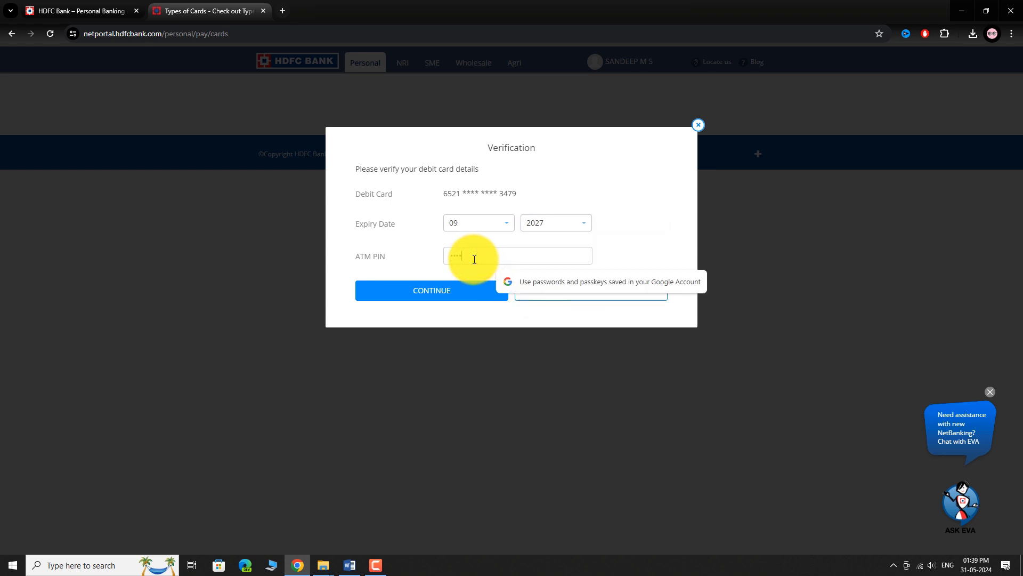
{"action": "left_click", "coordinate": [431, 290]}
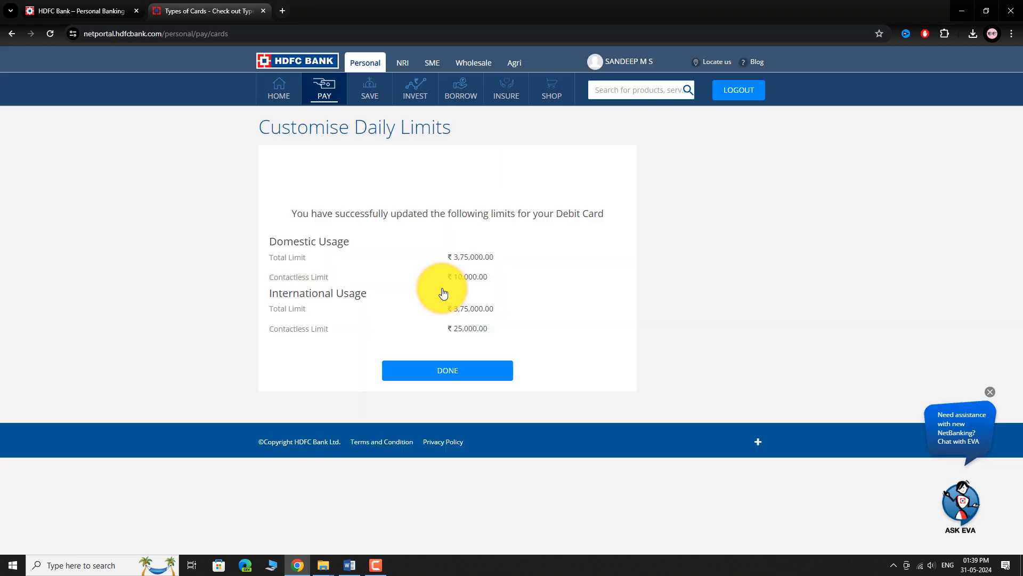
{"action": "mouse_move", "coordinate": [562, 309]}
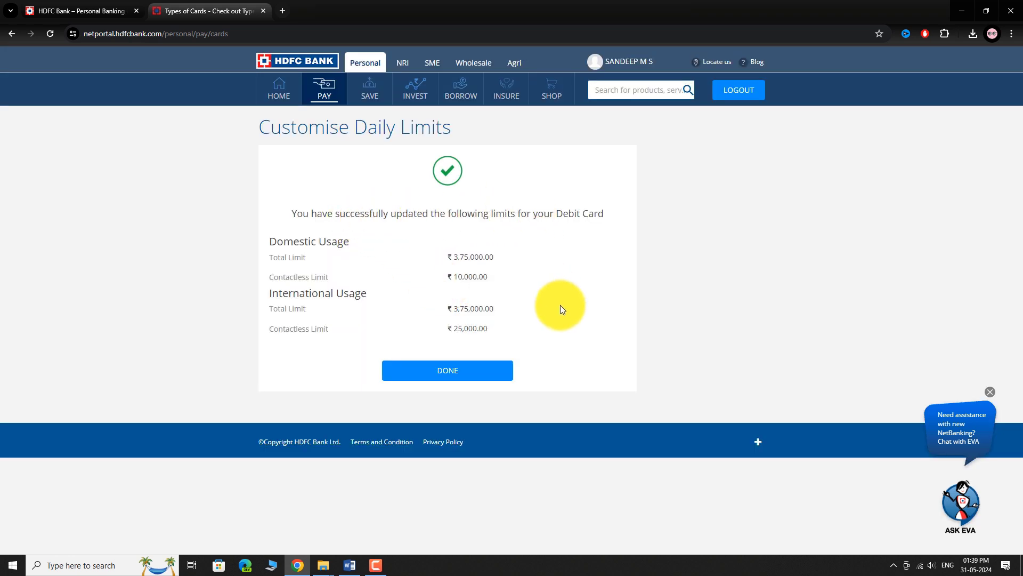
{"action": "mouse_move", "coordinate": [540, 321]}
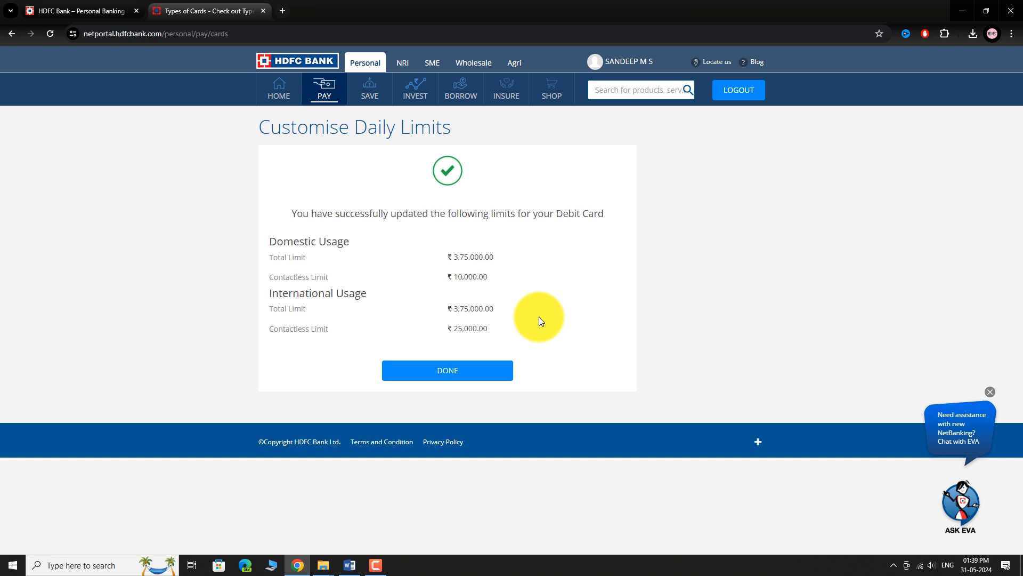